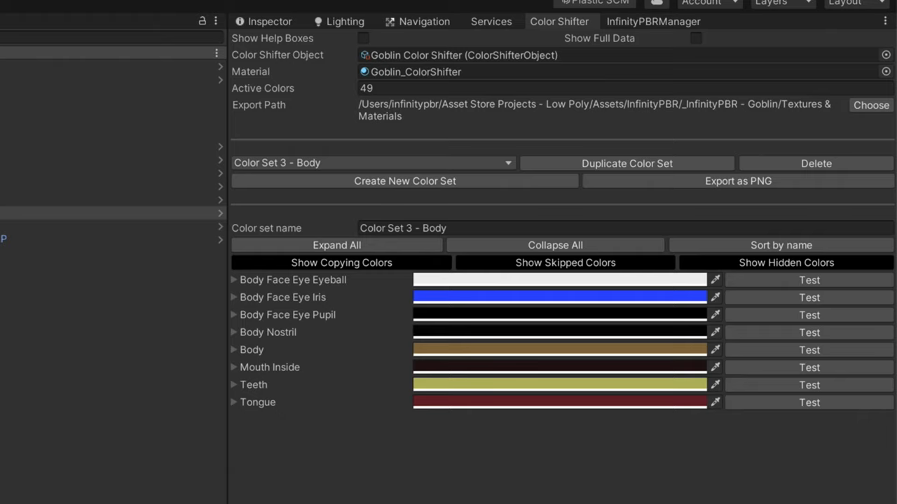
Step: Cycle the goblin through several saved color sets, ending on Color Set 4 - Armor's yellow-gold armor
click(371, 162)
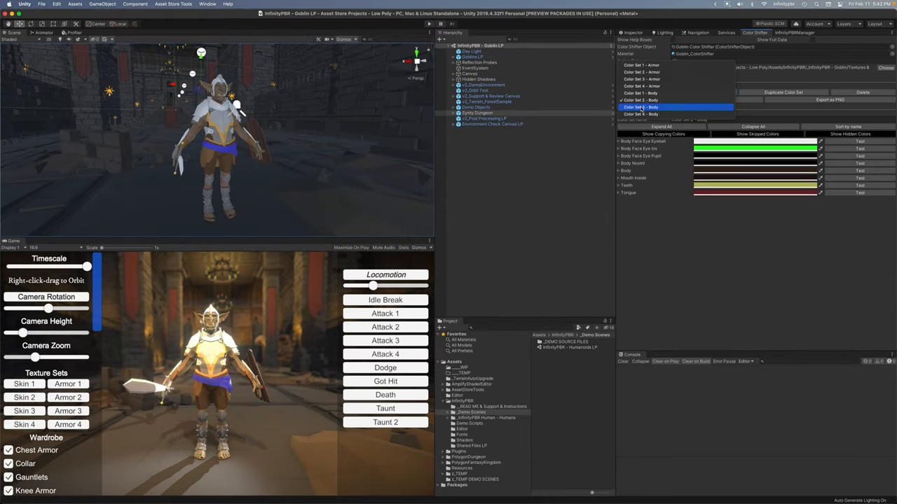
click(642, 108)
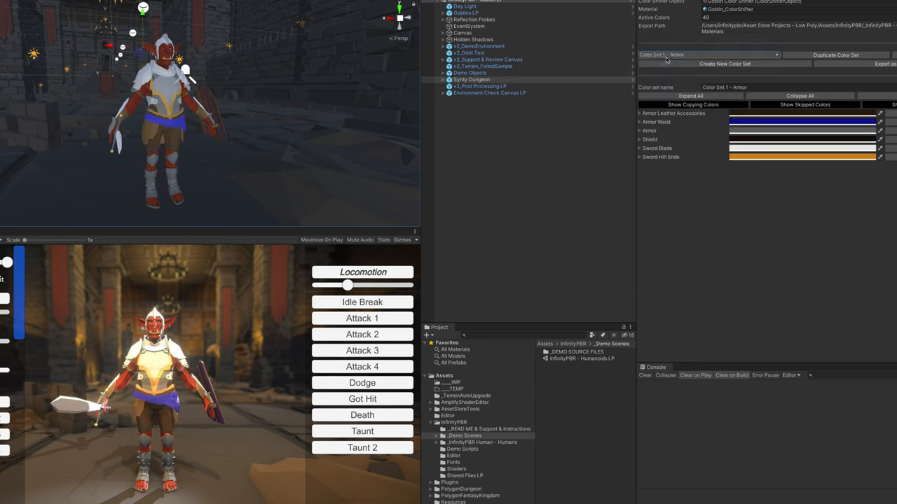
click(708, 56)
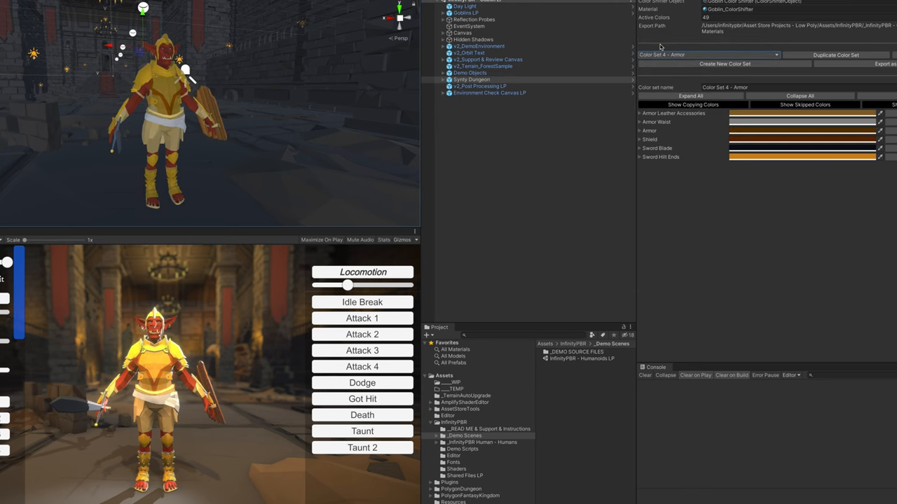
click(708, 56)
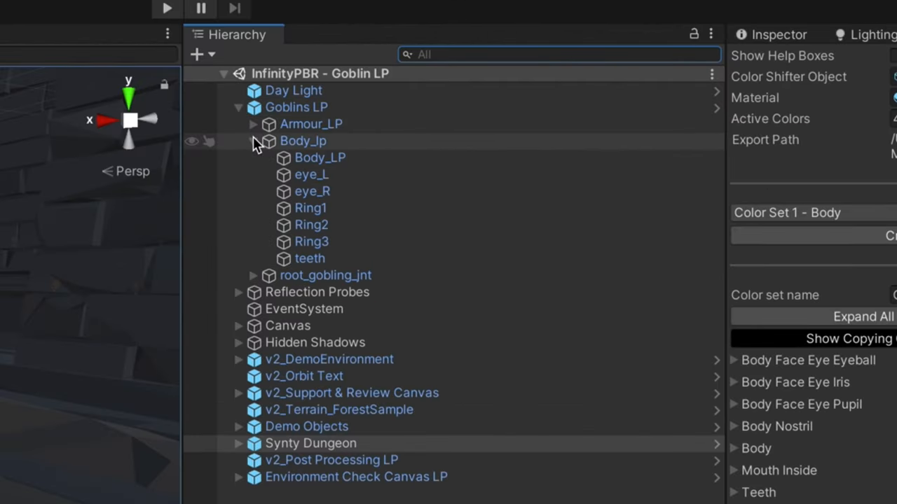
Step: Inspect the Body_lp mesh's Goblin_ColorShifter material slots, then reveal the Shared Files LP folder
click(253, 123)
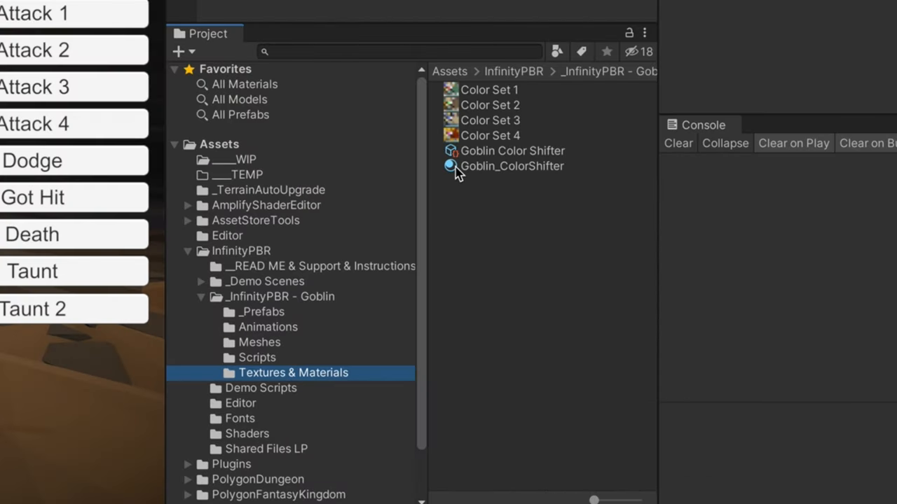
click(511, 165)
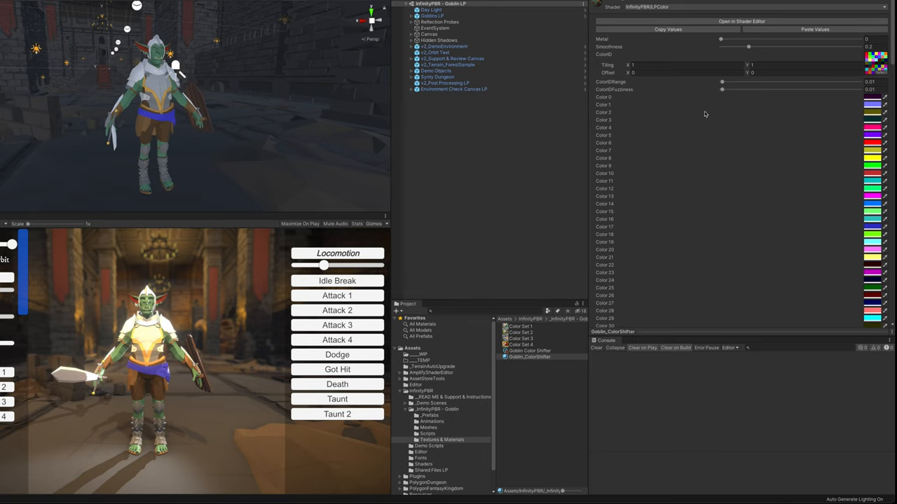
click(433, 470)
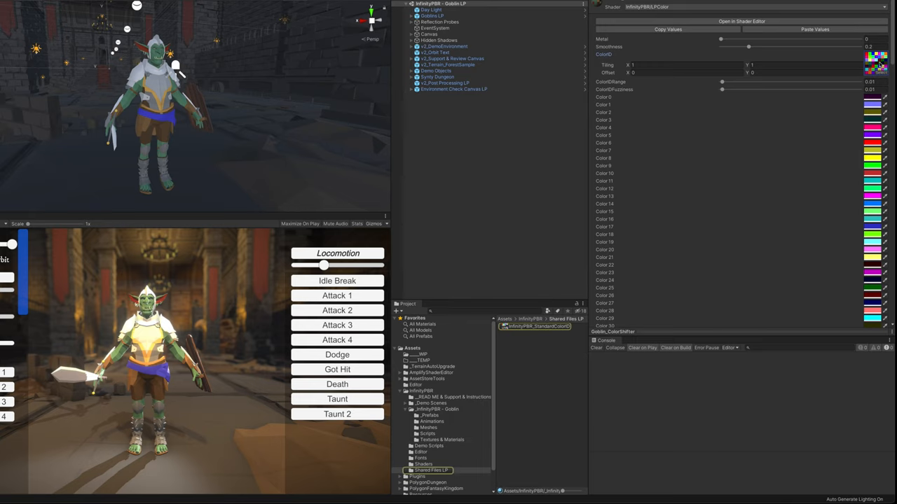
Step: Preview the StandardColorID texture's grid of solid color squares in Quick Look
click(536, 325)
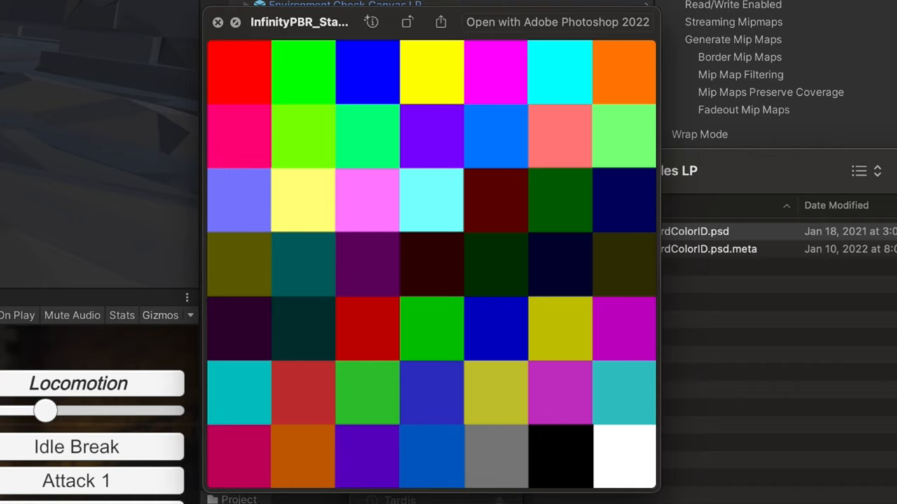
mouse_move(447, 299)
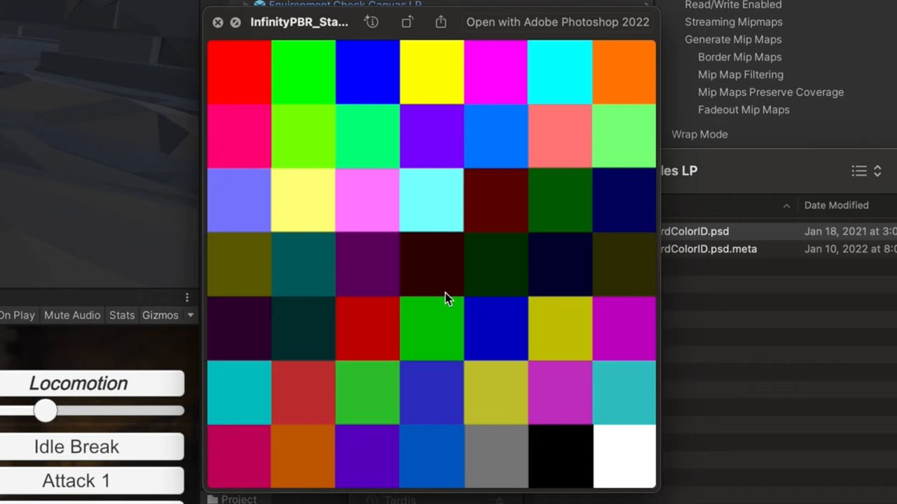
mouse_move(309, 290)
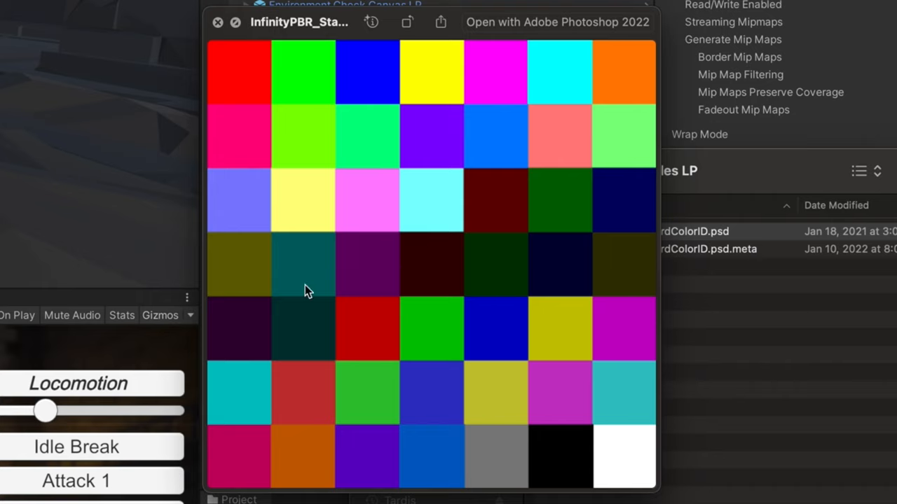
mouse_move(631, 84)
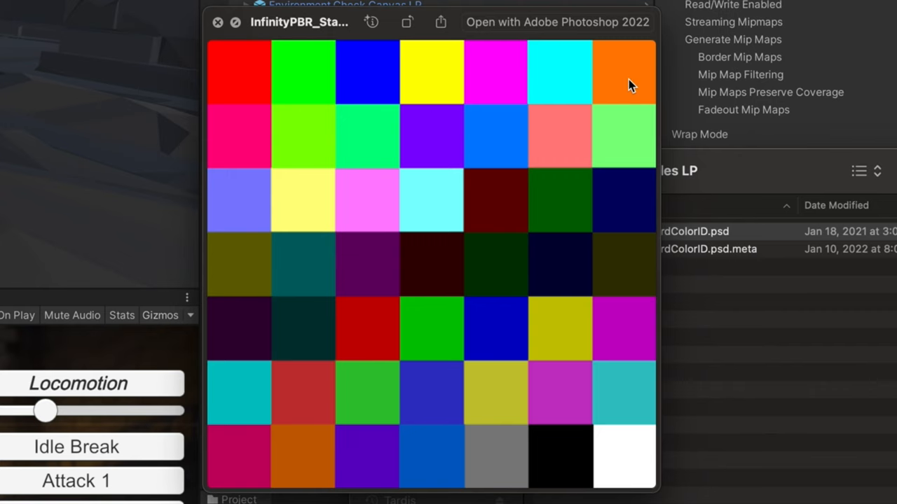
Step: Select the Goblin Color Shifter asset and browse Create > Infinity PBR > Create Color Shifter Object
click(219, 22)
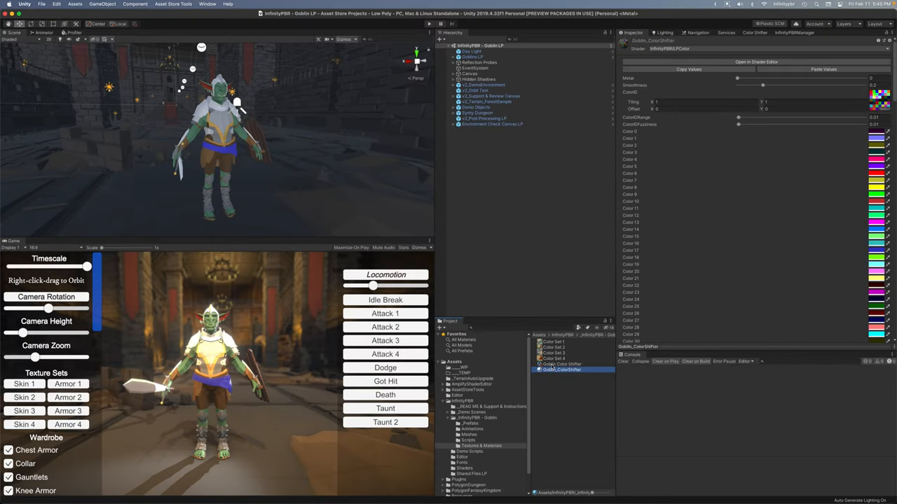
click(560, 364)
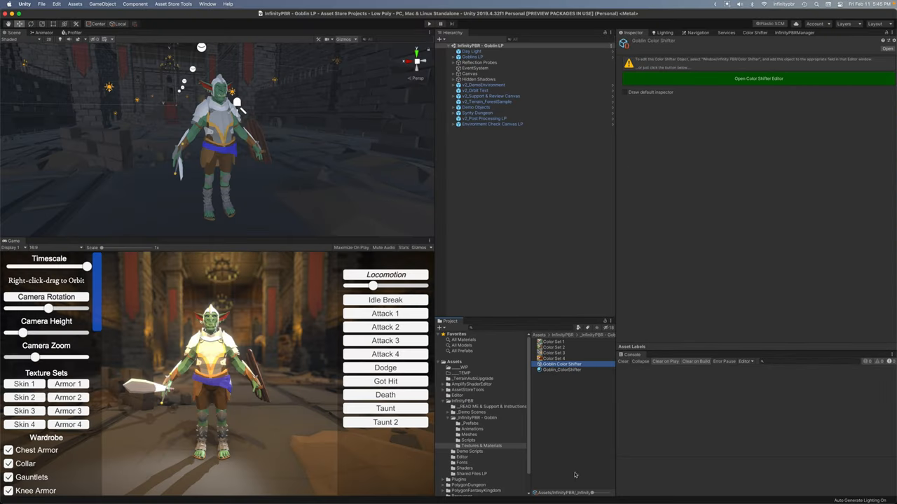
right_click(560, 365)
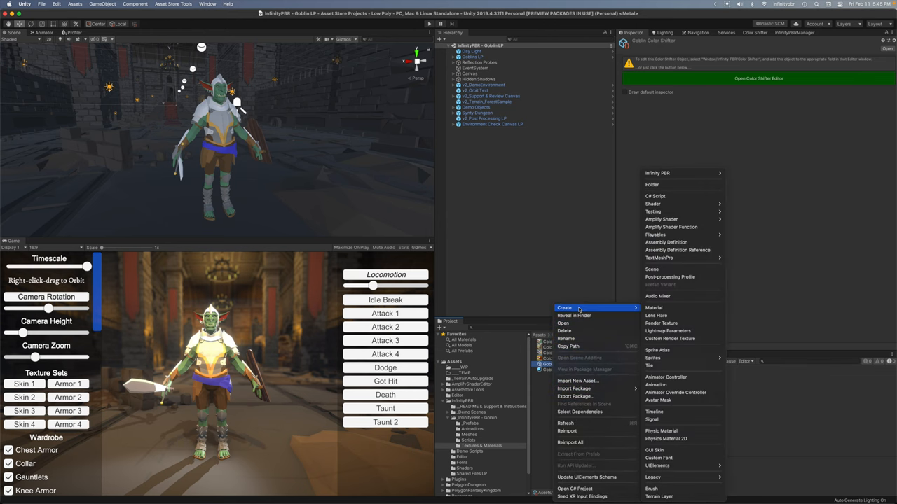
mouse_move(670, 174)
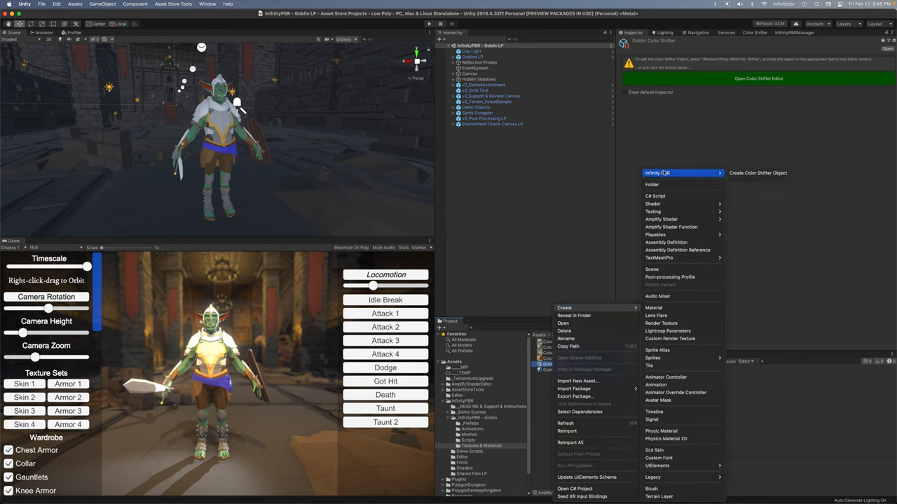
mouse_move(758, 174)
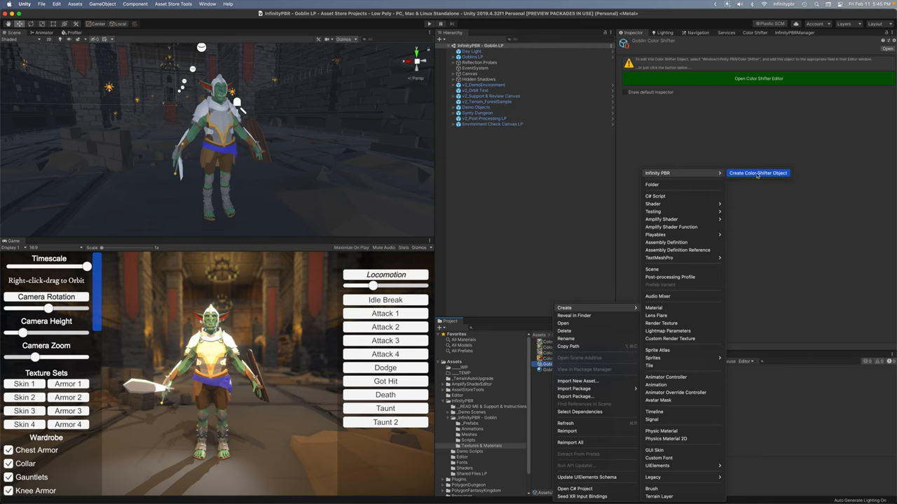
click(756, 174)
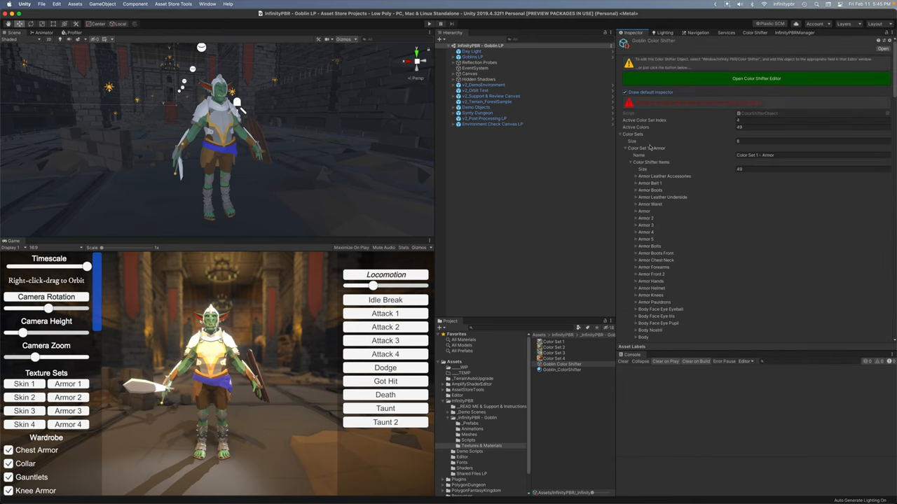
click(625, 92)
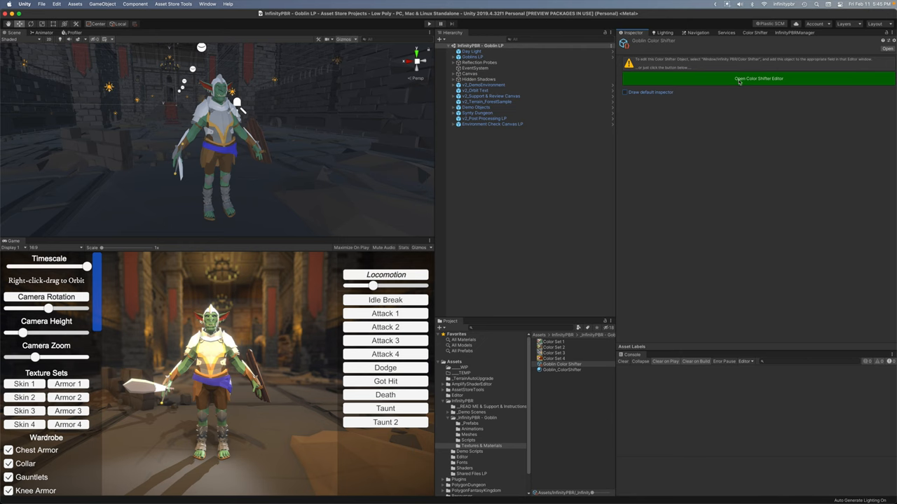
Step: Show Color Set 1 - Body in the Color Shifter Editor with the Body Face Eye Eyeball entry expanded
click(757, 79)
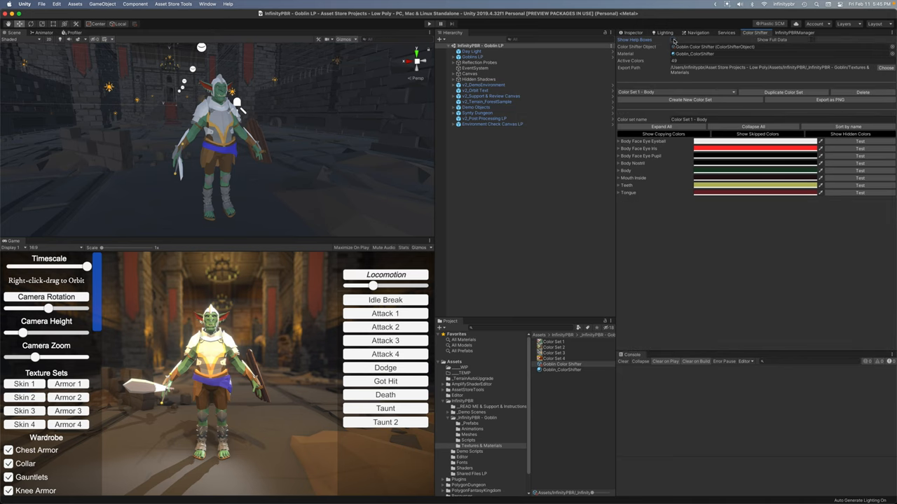
click(619, 143)
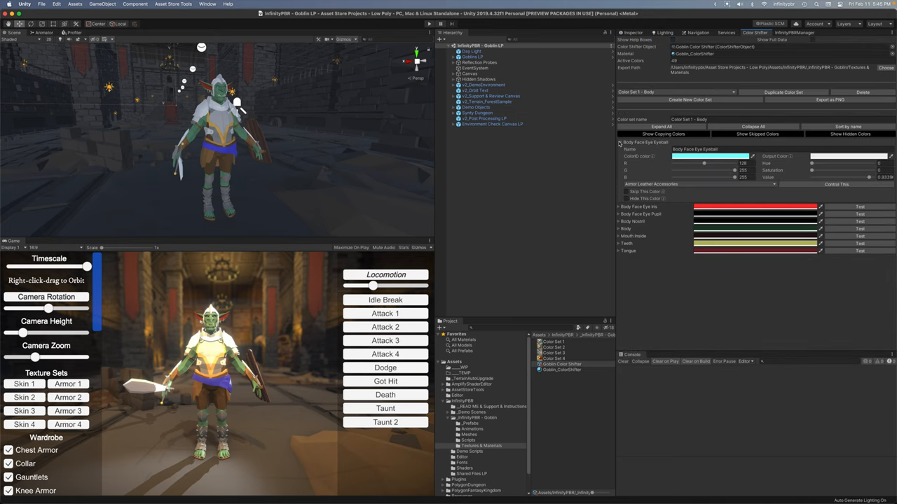
mouse_move(653, 157)
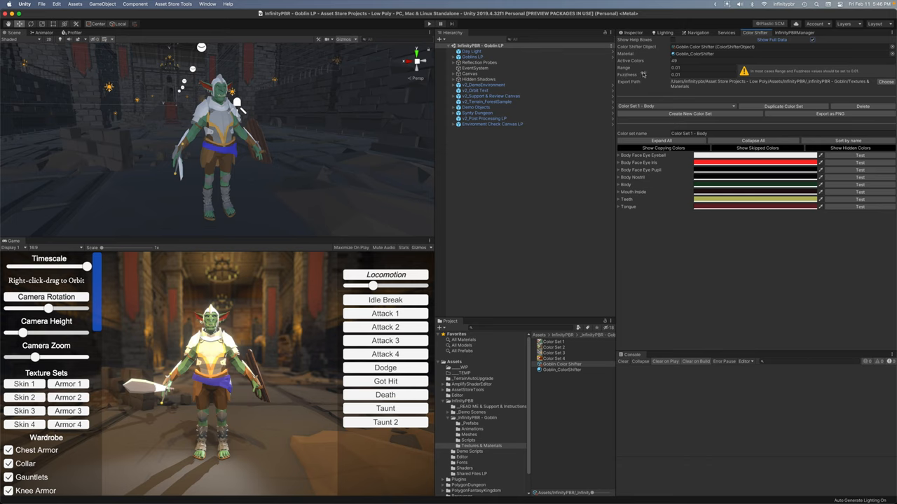
mouse_move(806, 80)
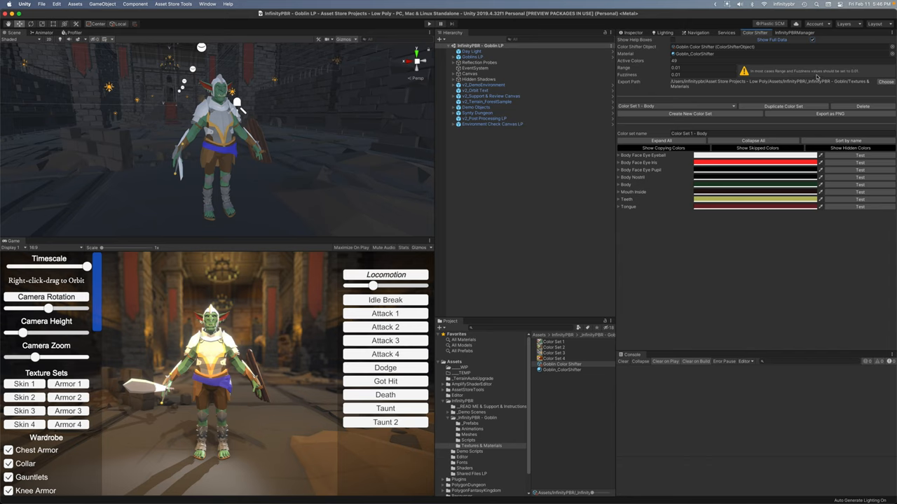
mouse_move(810, 43)
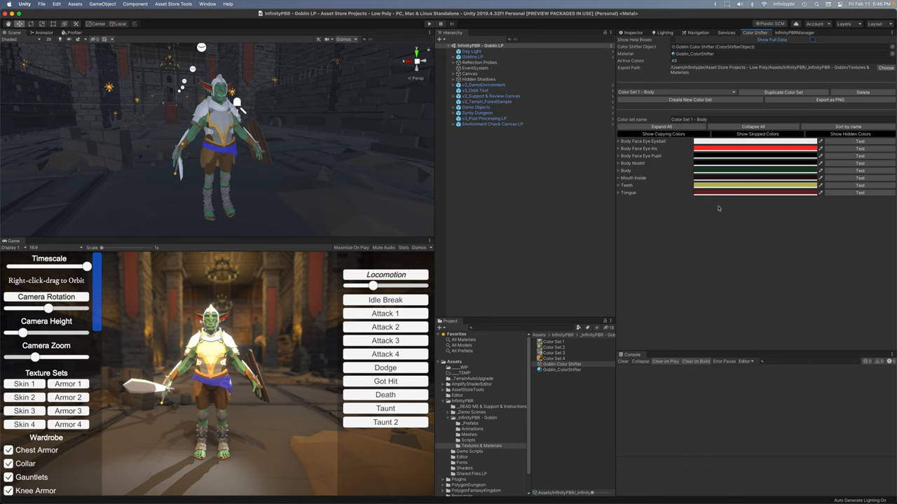
mouse_move(506, 365)
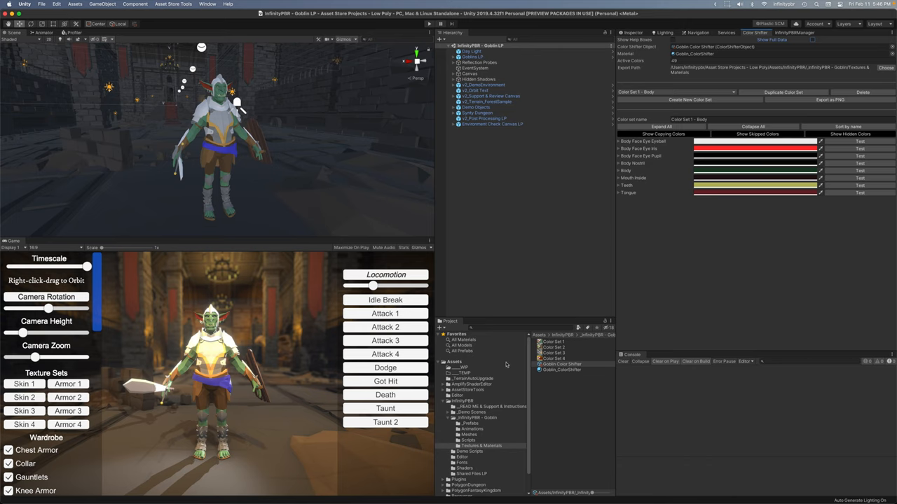
Step: Choose the Body colour set from the Color Set dropdown so skin, eye and mouth colours are listed
click(553, 342)
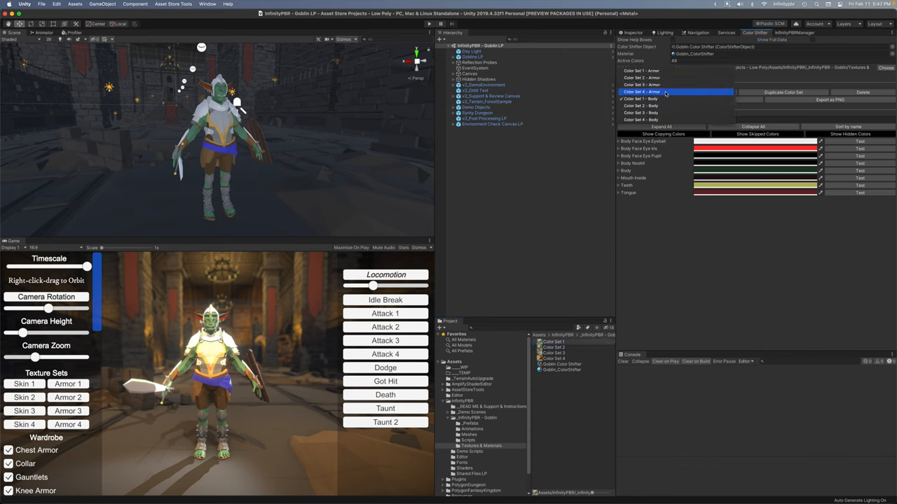
click(638, 93)
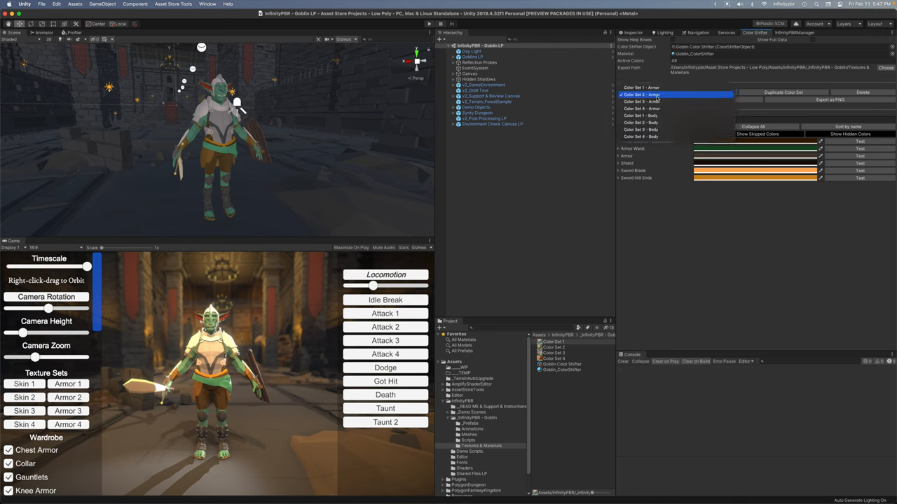
click(639, 95)
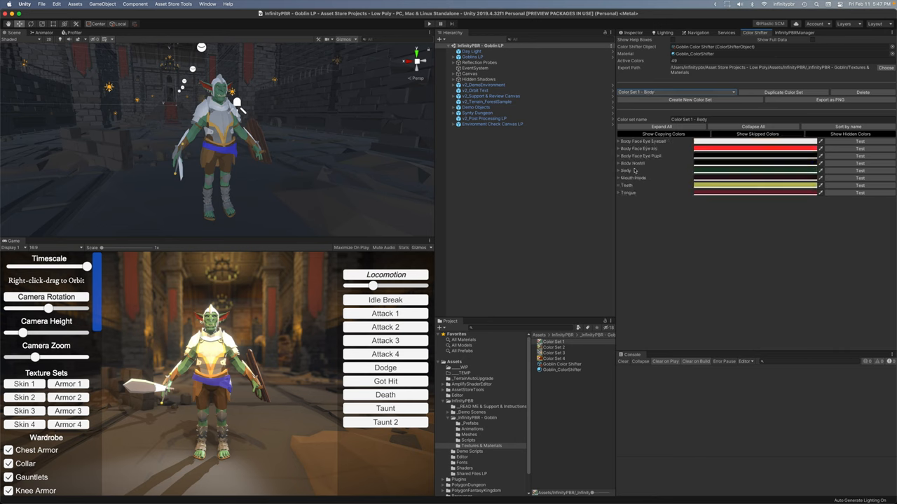
mouse_move(726, 139)
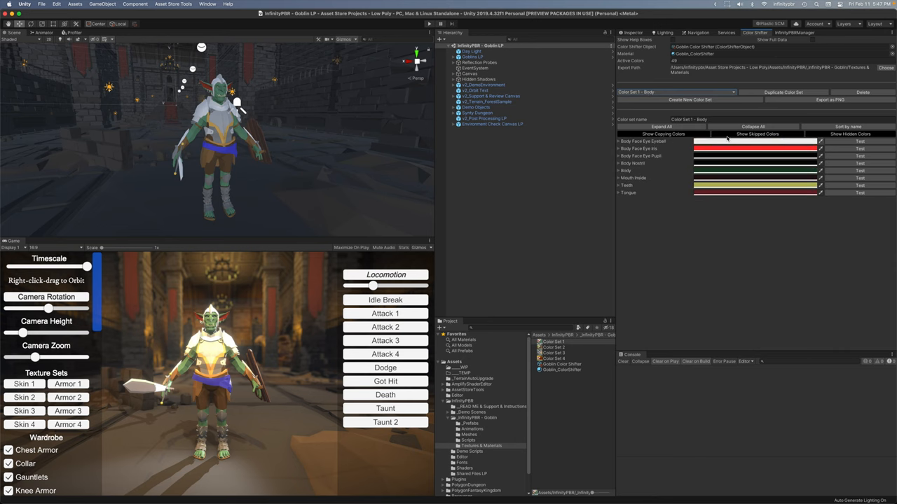
Step: Reveal swapped colours and set the Body colour entry's output to bright green, recoloring the goblin's skin
click(757, 134)
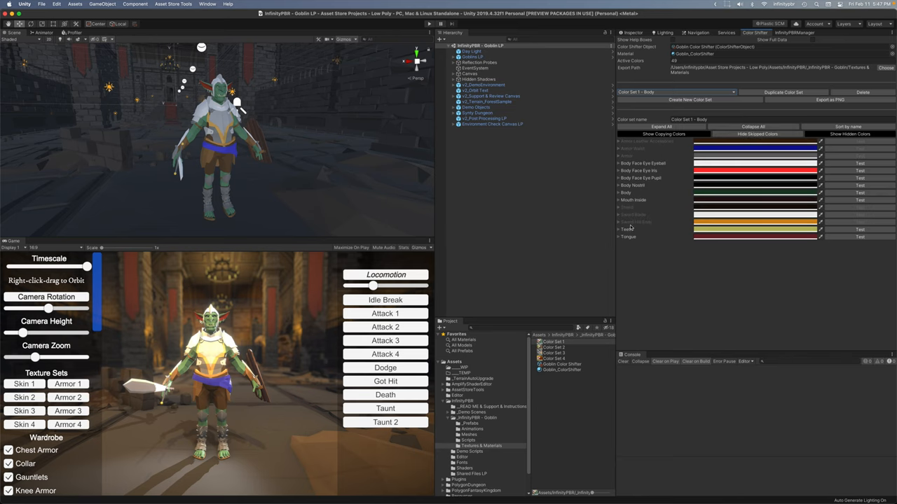
click(666, 93)
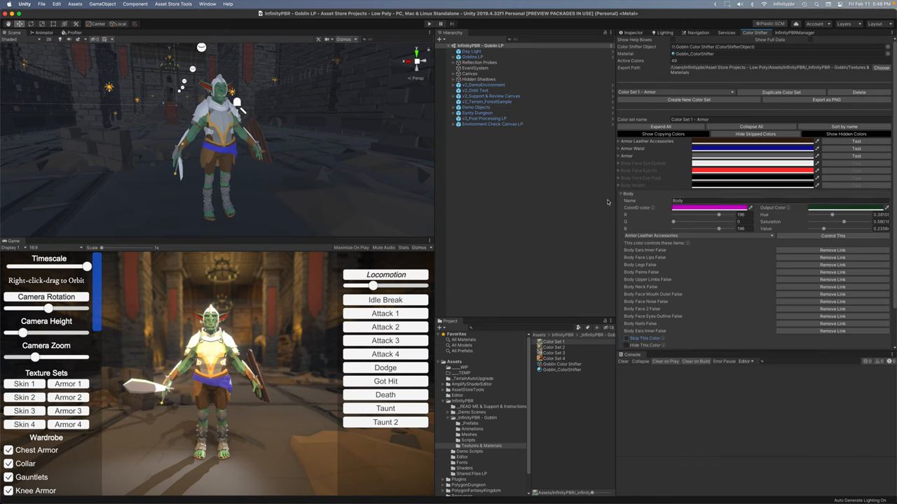
click(701, 207)
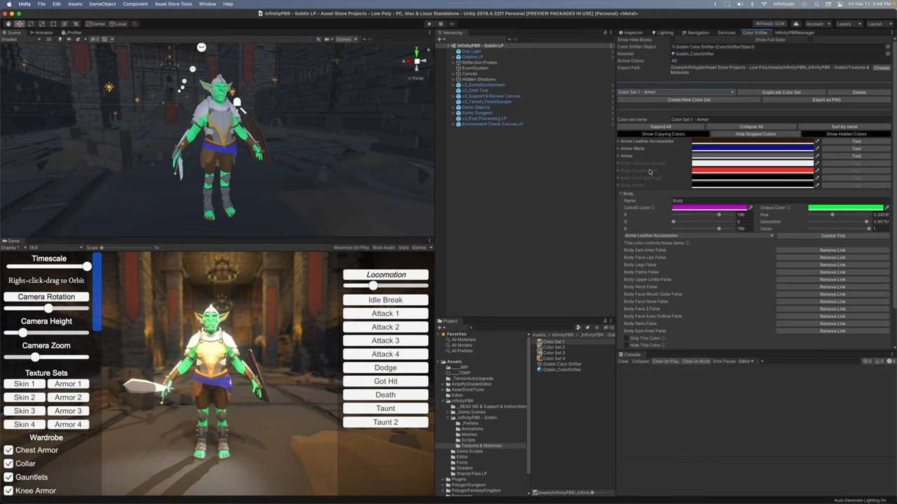
click(627, 338)
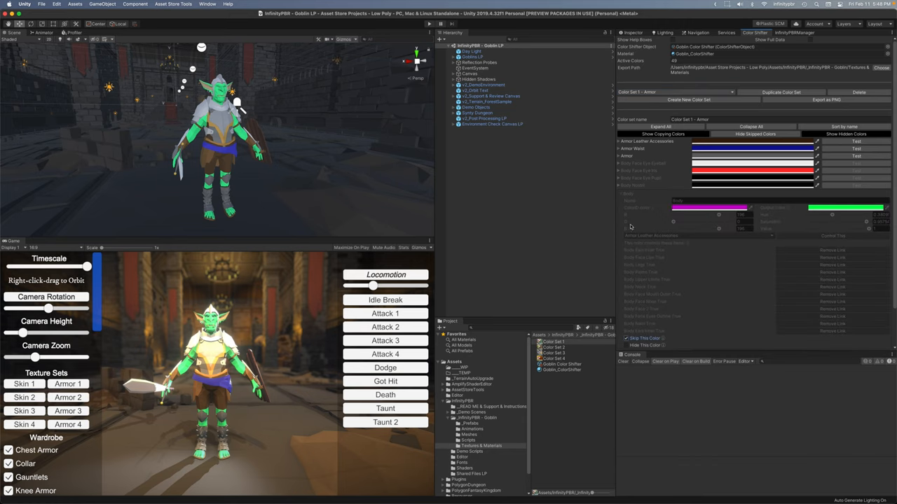
click(758, 134)
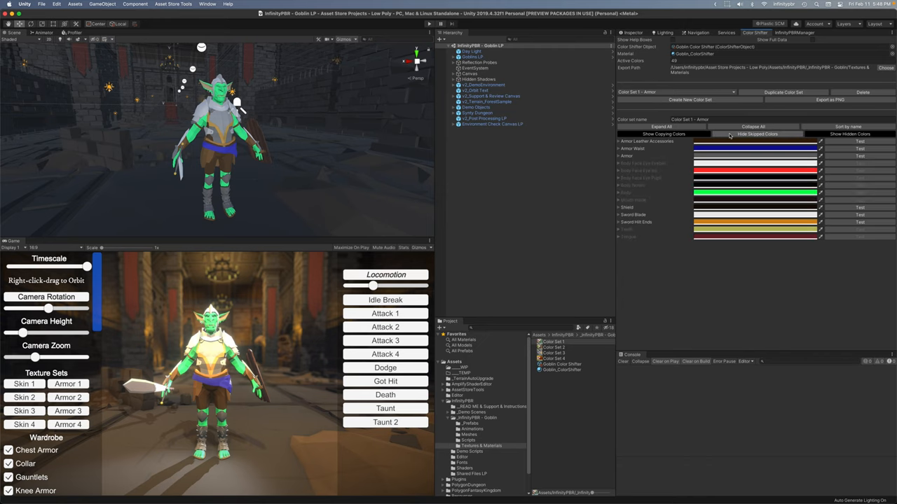
Step: Toggle swapped colours, then list the armour set's copying colours together with its swapped colours
click(754, 134)
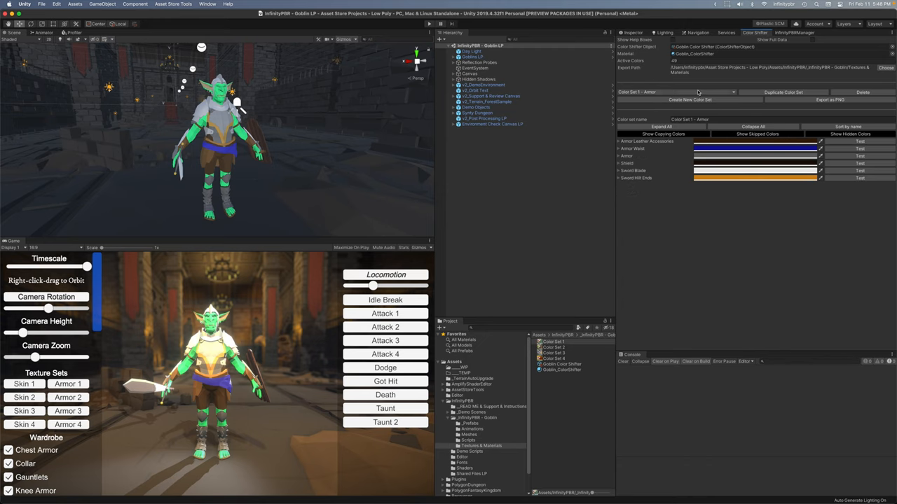
click(849, 135)
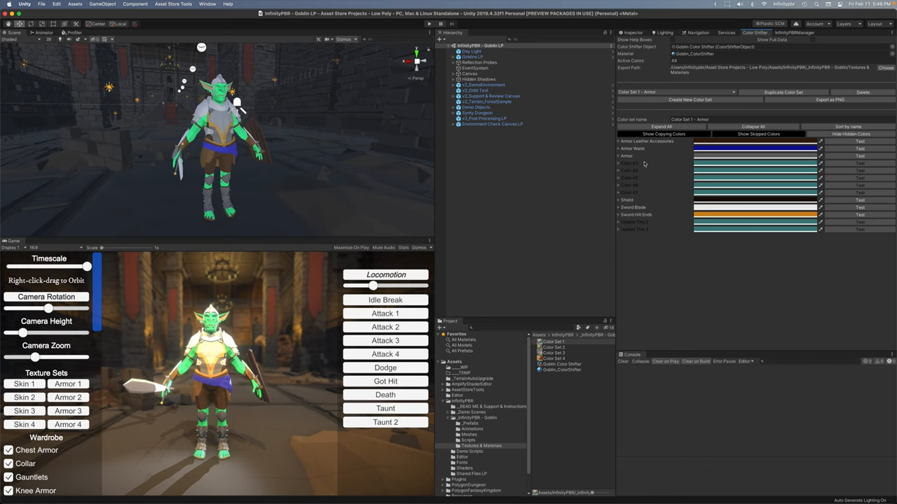
click(617, 163)
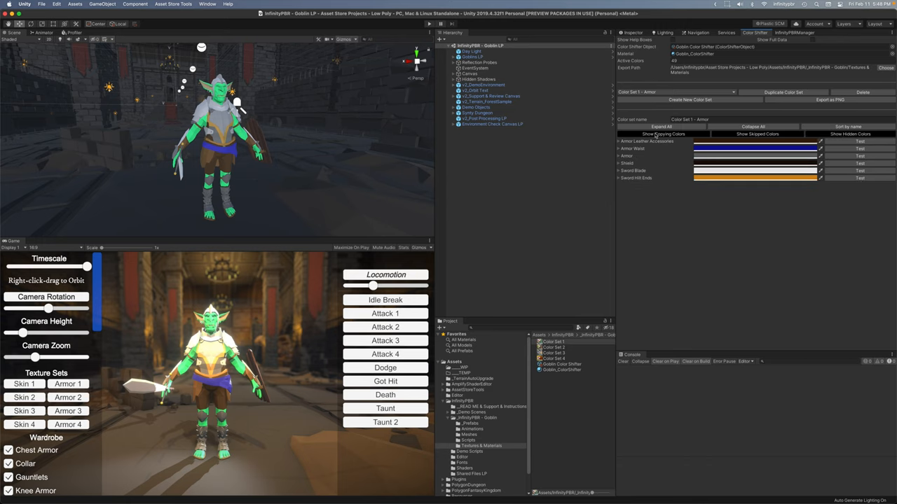
click(661, 135)
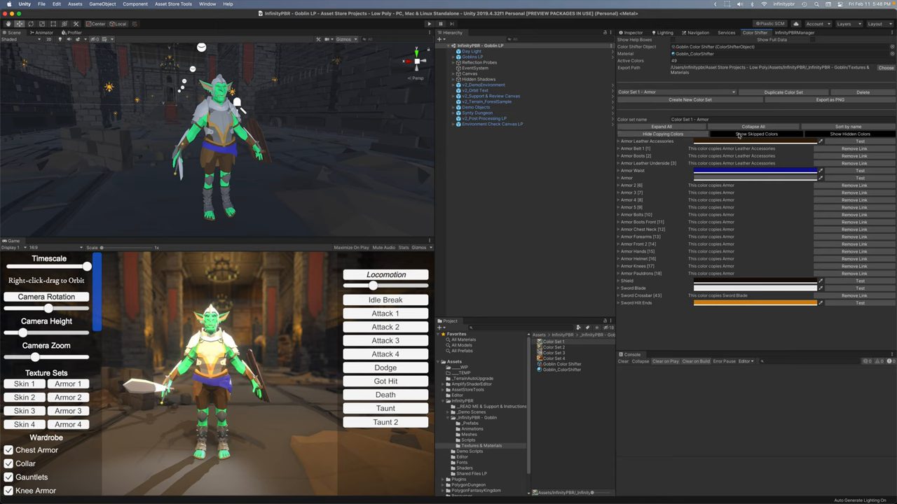
click(855, 131)
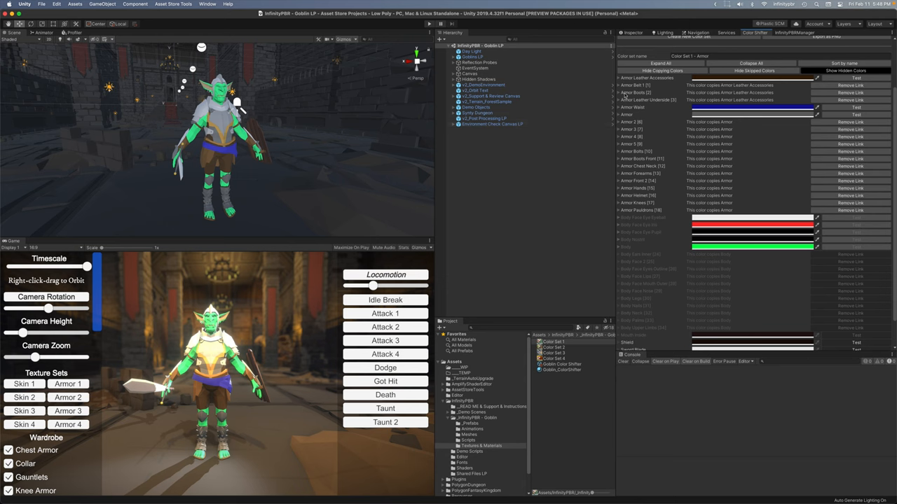
Step: Expand Armor Leather Accessories, then select the duplicate goblin to show its Demo Video Color Shifter
click(621, 79)
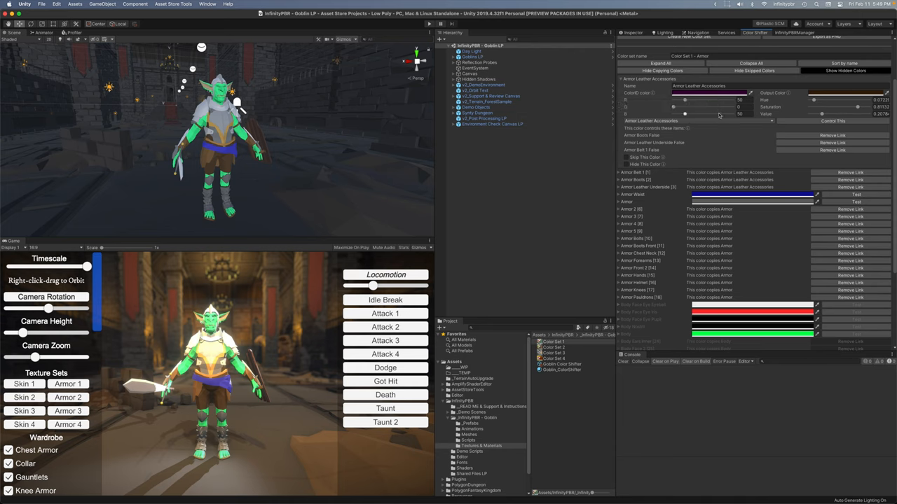
mouse_move(704, 106)
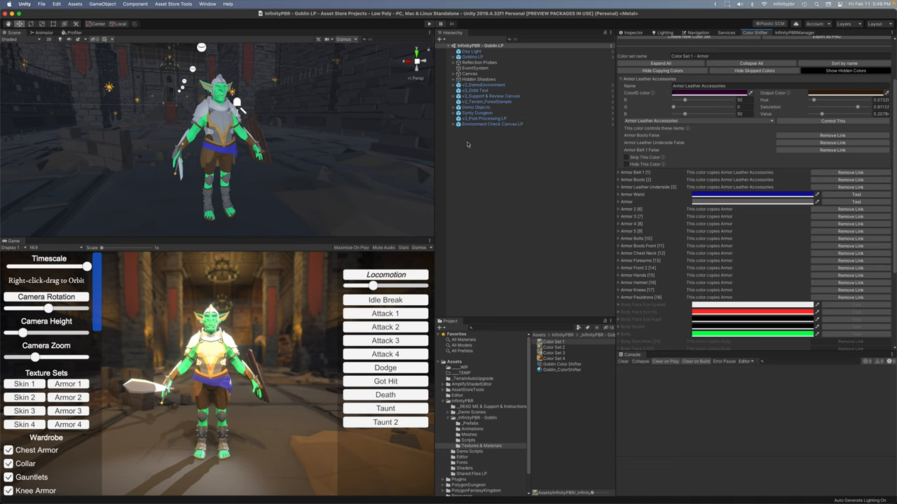
click(704, 93)
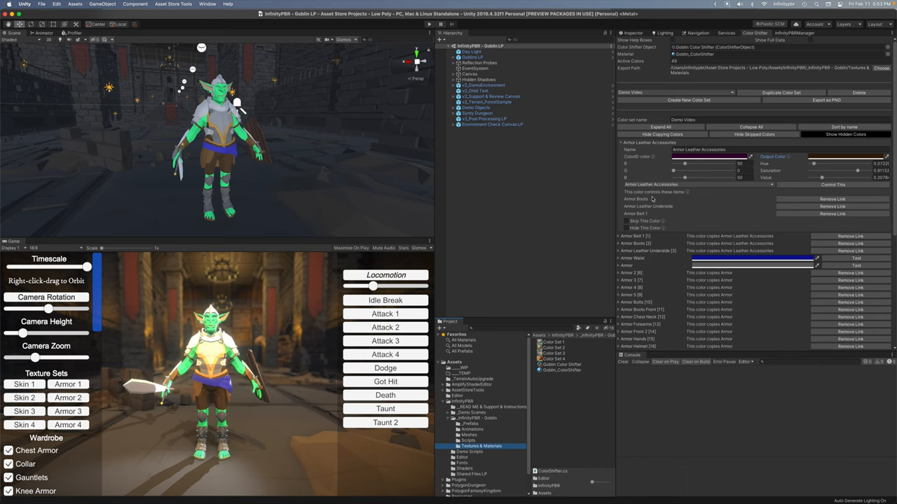
mouse_move(641, 200)
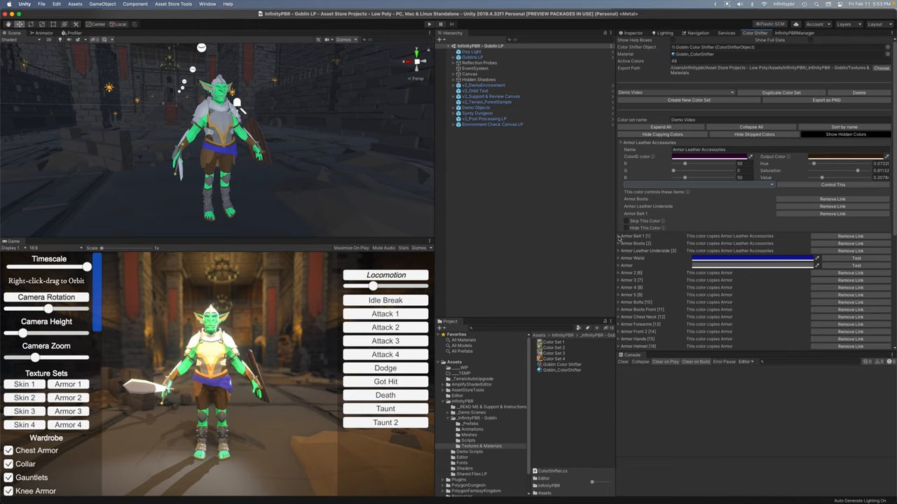
Step: Adjust the Armor Belt colour's Hue Shift, Saturation Shift and Value Shift fields by dragging
click(617, 236)
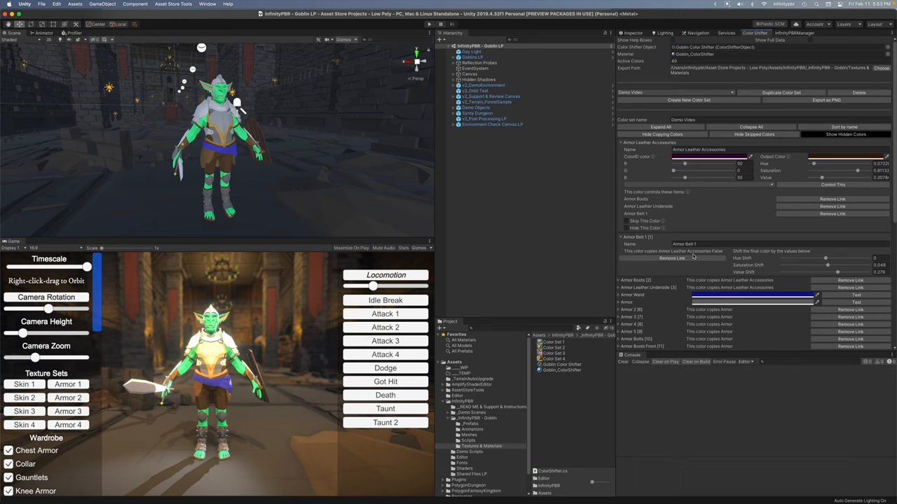
mouse_move(838, 253)
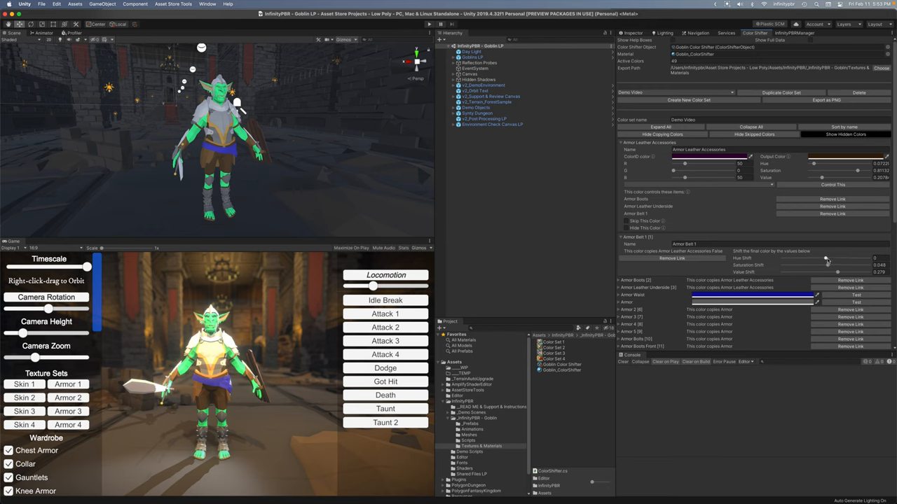
drag(833, 258, 827, 258)
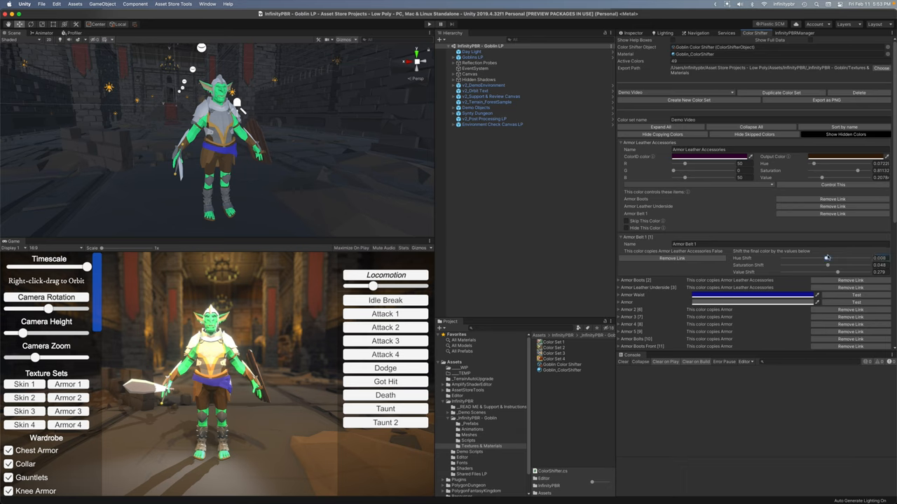
drag(827, 258, 798, 258)
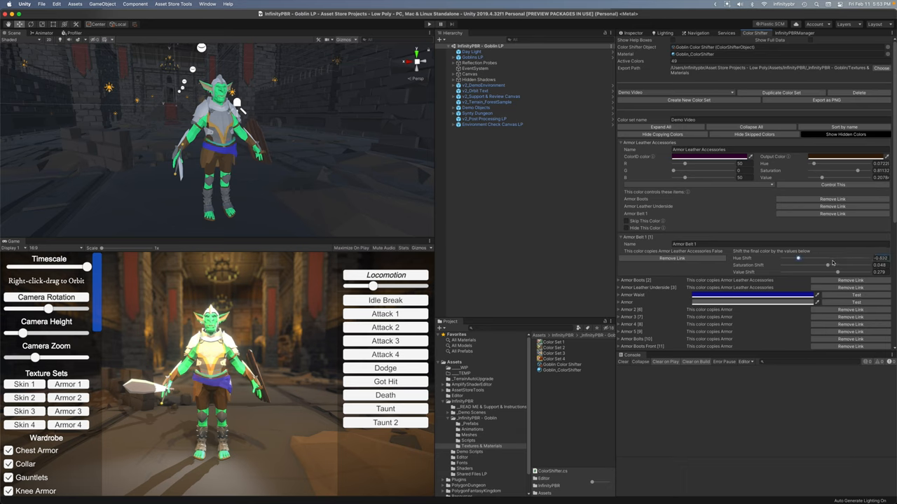
drag(798, 258, 825, 257)
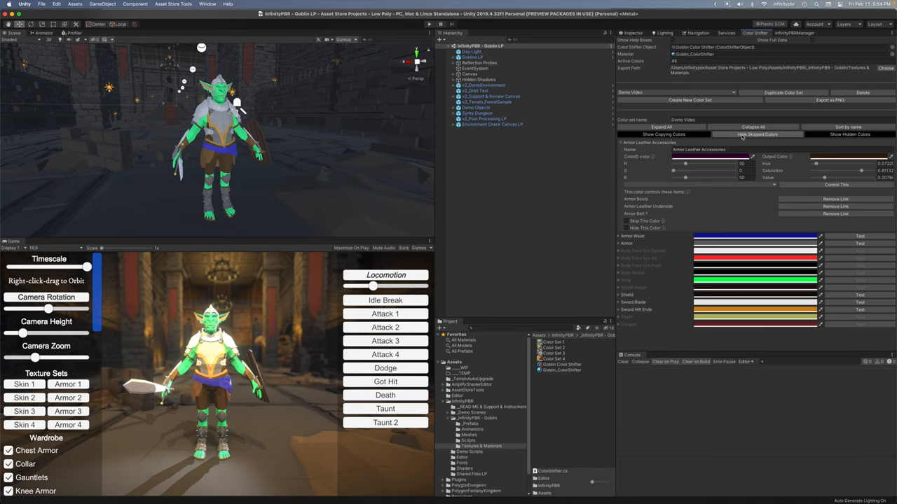
Step: Hide the copying colours and set an armor entry's colour to purple-blue
click(754, 134)
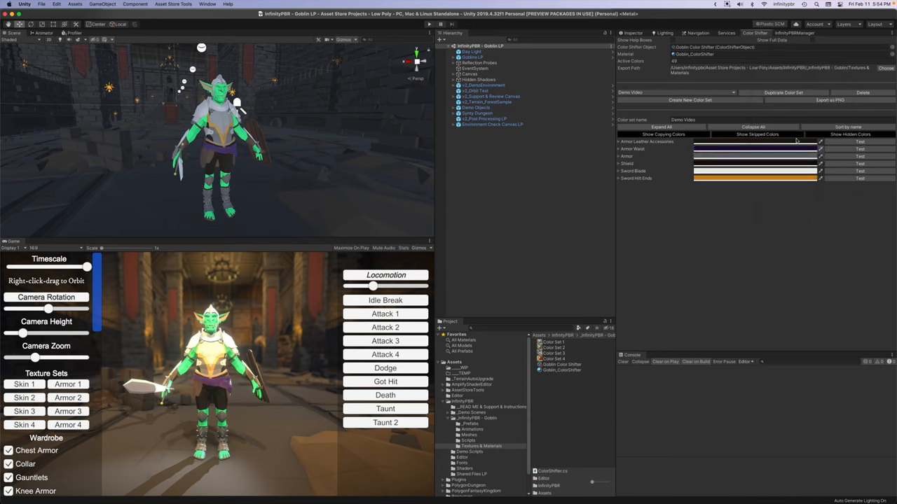
mouse_move(768, 156)
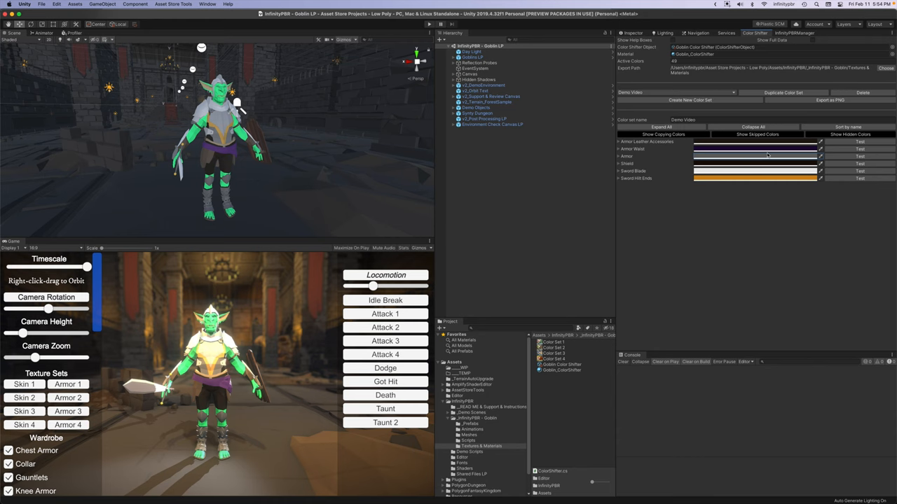
click(768, 148)
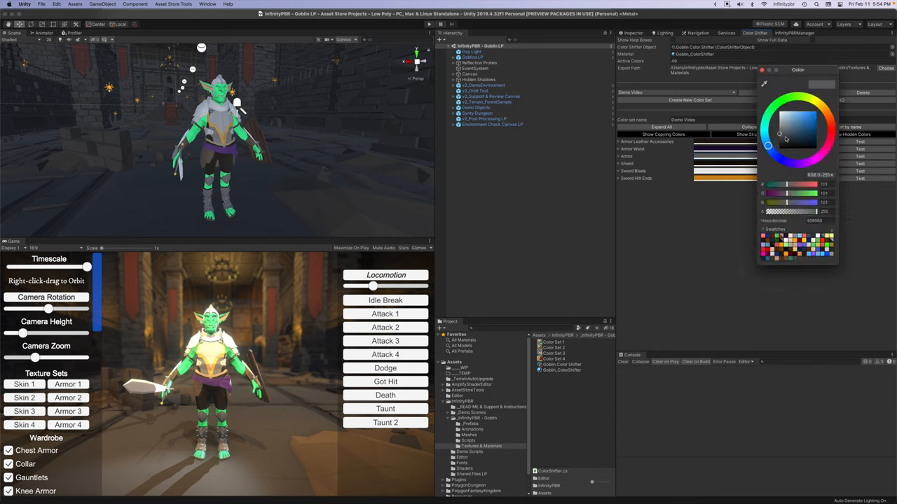
click(807, 132)
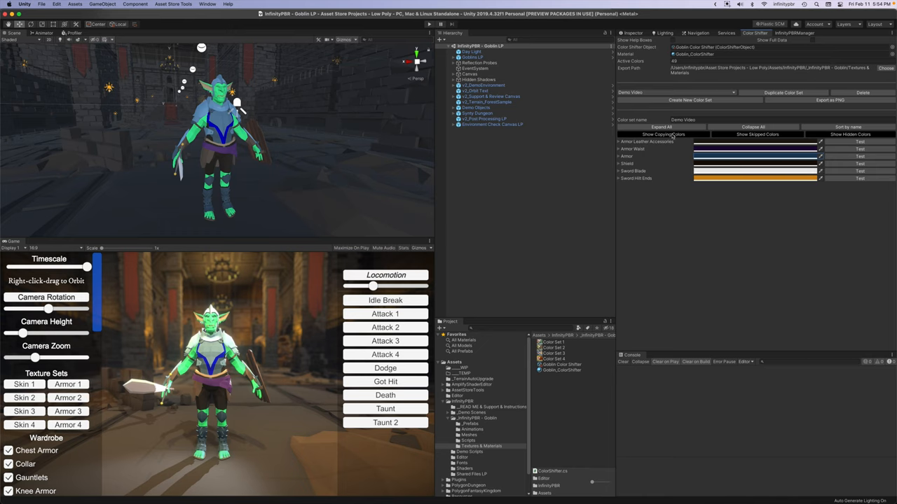
Step: Show copying colours and adjust a linked armor colour's hue, saturation and value shift sliders
click(661, 135)
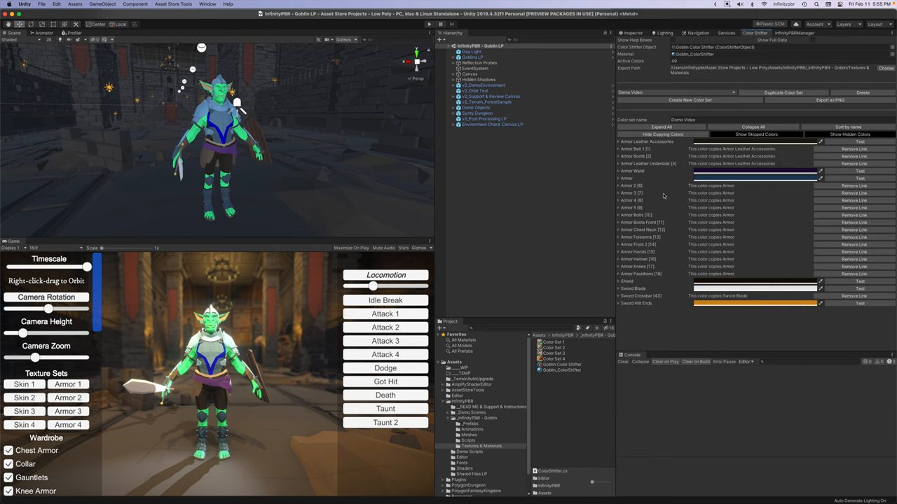
mouse_move(720, 250)
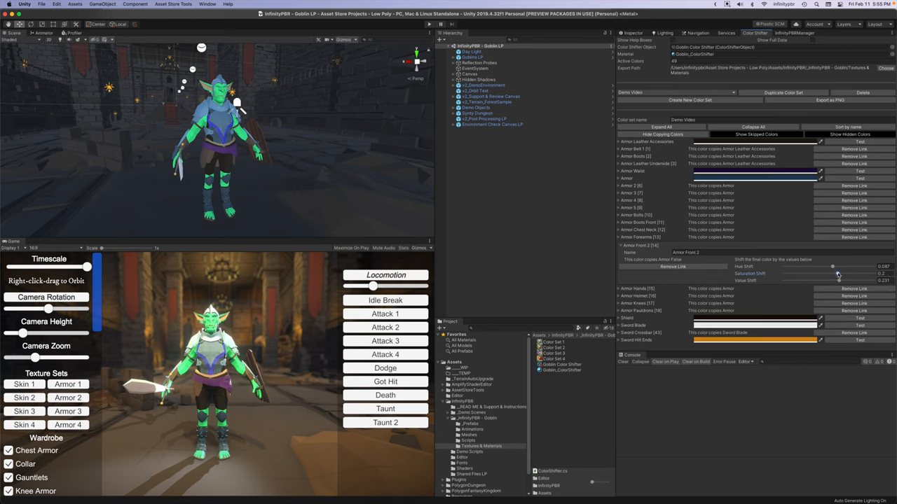
drag(838, 281, 820, 280)
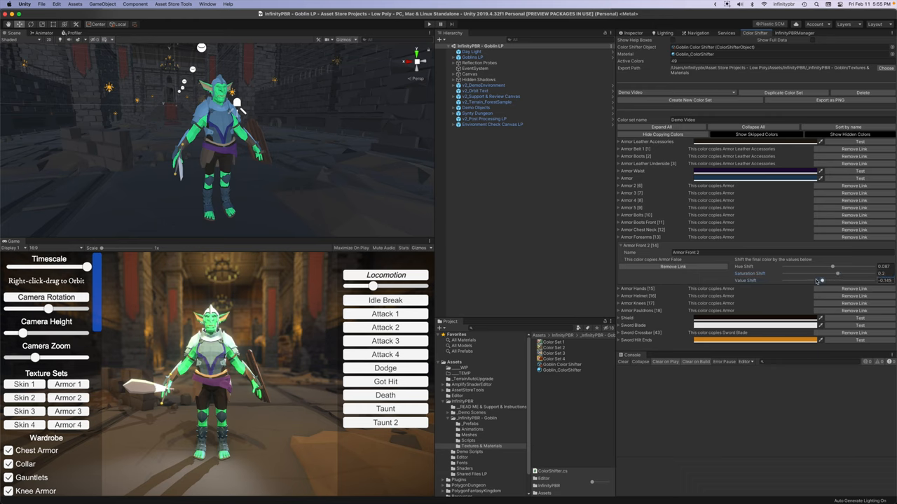
drag(821, 281, 821, 280)
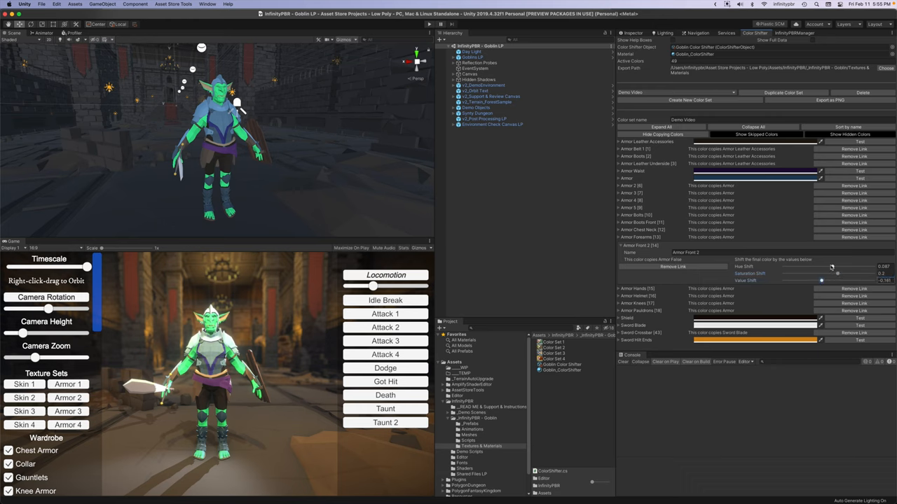
drag(831, 267, 835, 266)
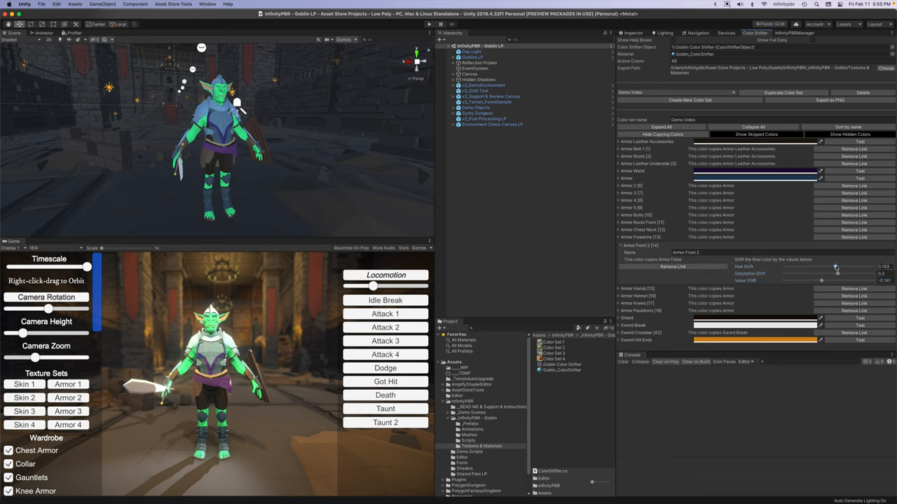
drag(834, 266, 829, 267)
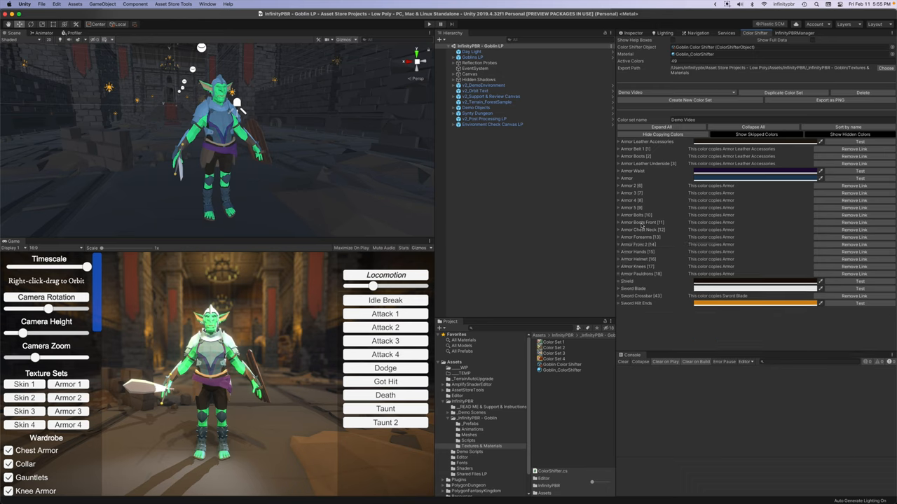
click(661, 135)
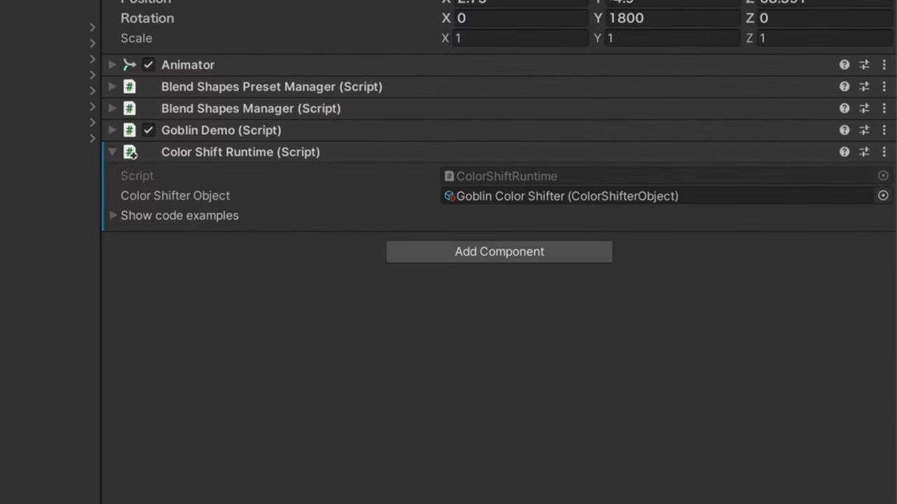
Step: Duplicate the goblin in the Hierarchy so a second copy stands beside the original
click(113, 216)
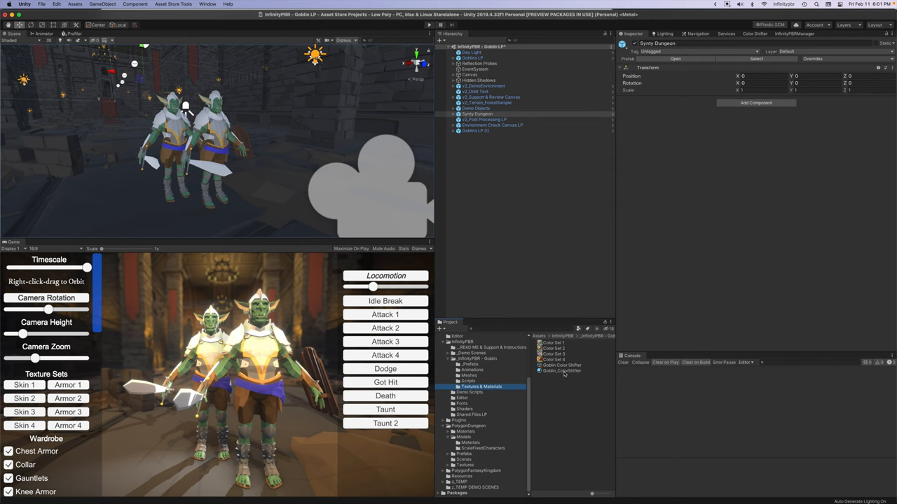
Step: Select the goblin's Color Shifter asset and a mesh part of the duplicate goblin
click(561, 370)
text(Goblin_ColorShifter - Demo)
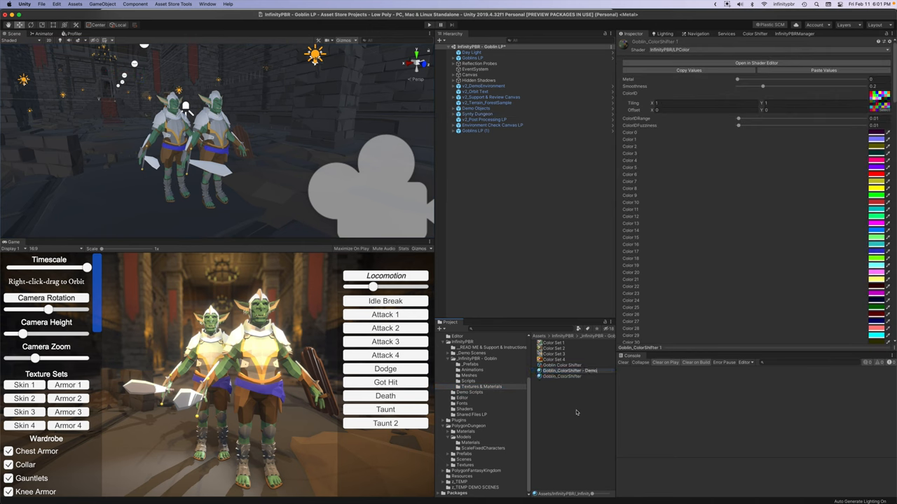
click(571, 370)
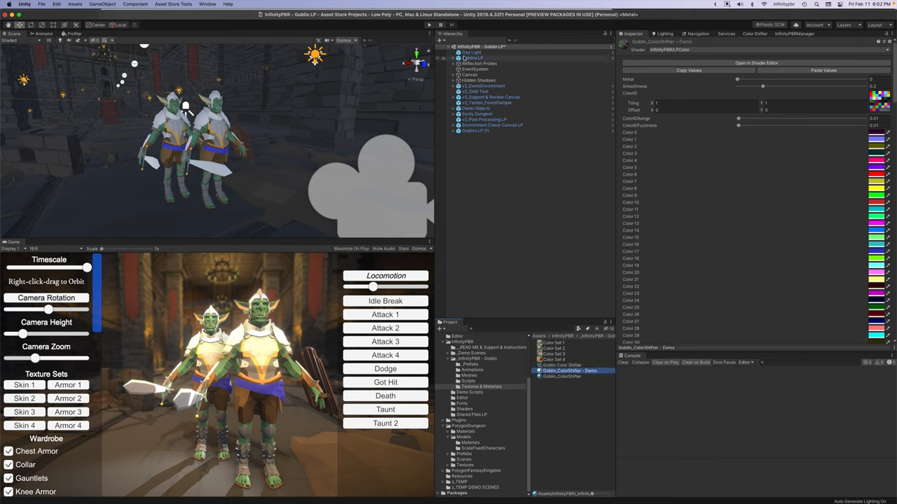
click(456, 132)
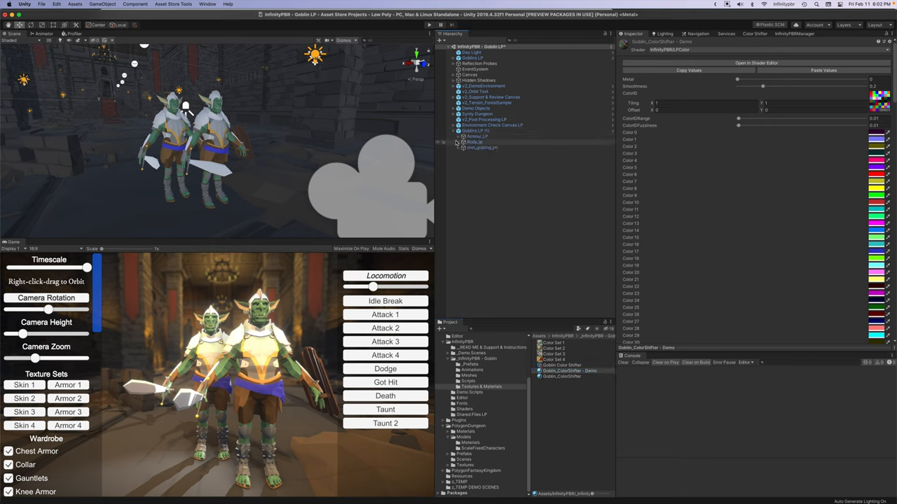
click(457, 142)
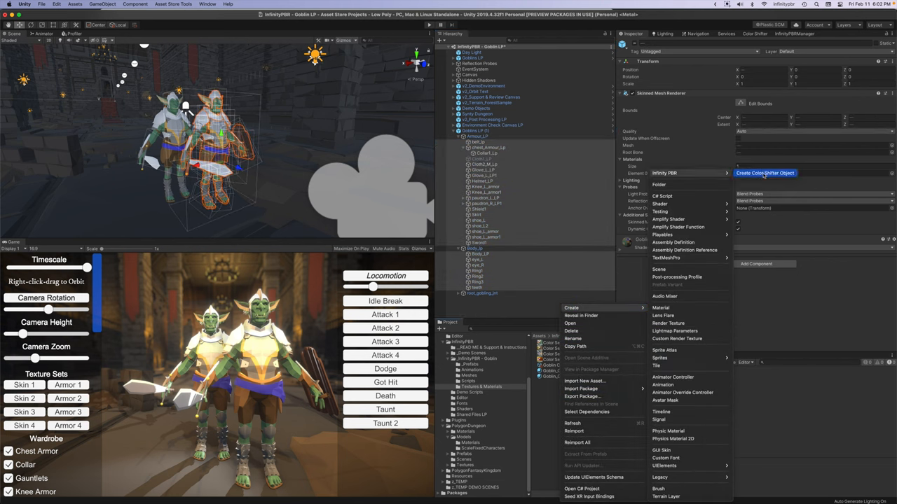
Step: Create a new Color Shifter object asset and load it in the Color Shifter Editor
click(763, 173)
text(Goblin Demo)
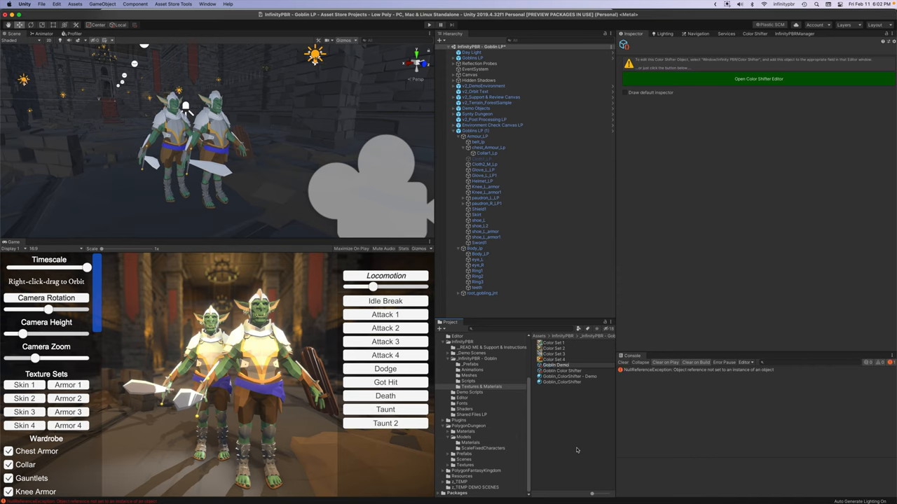
click(553, 364)
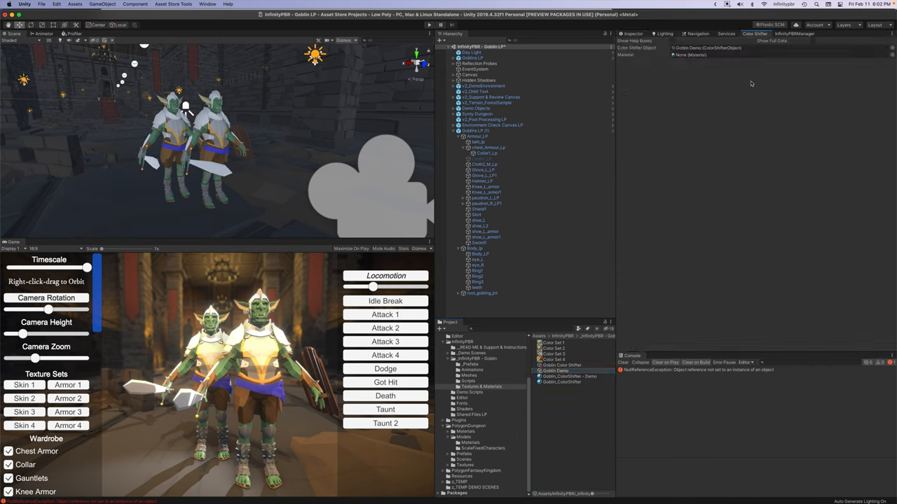
click(555, 370)
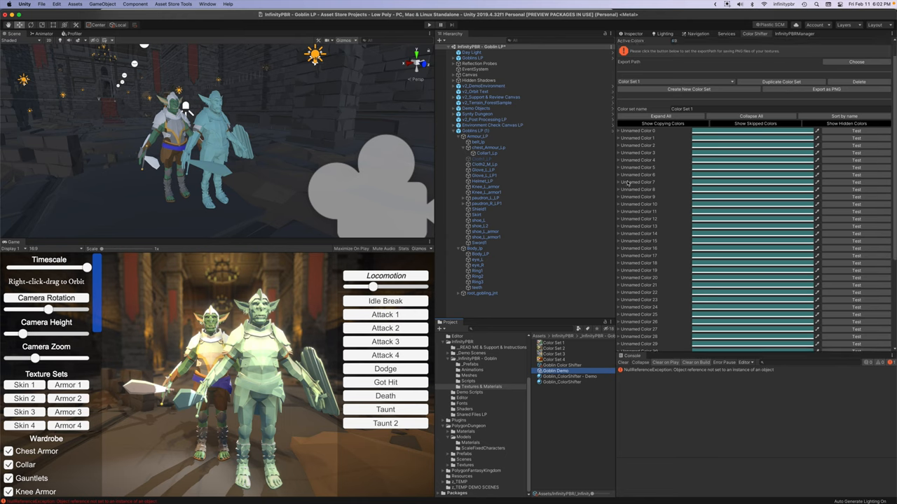
Step: Select the duplicate goblin's armor mesh to identify which unnamed colour it uses
scroll(down, 3)
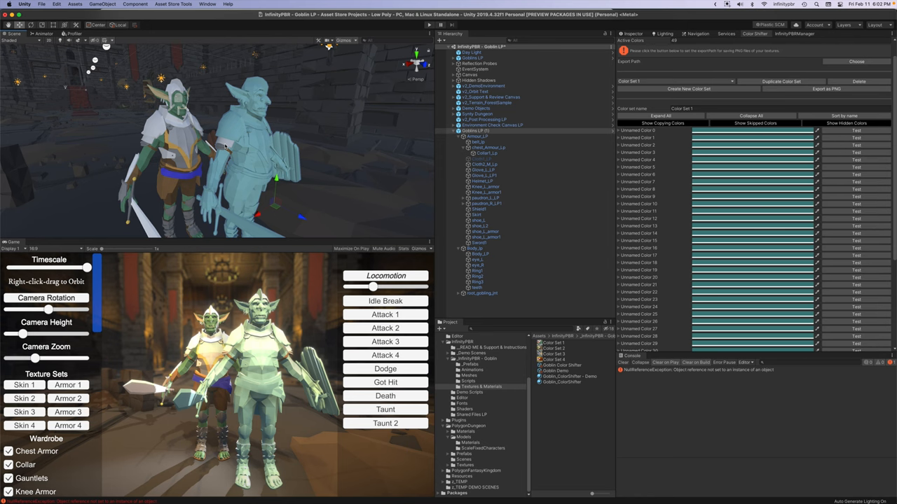
click(458, 204)
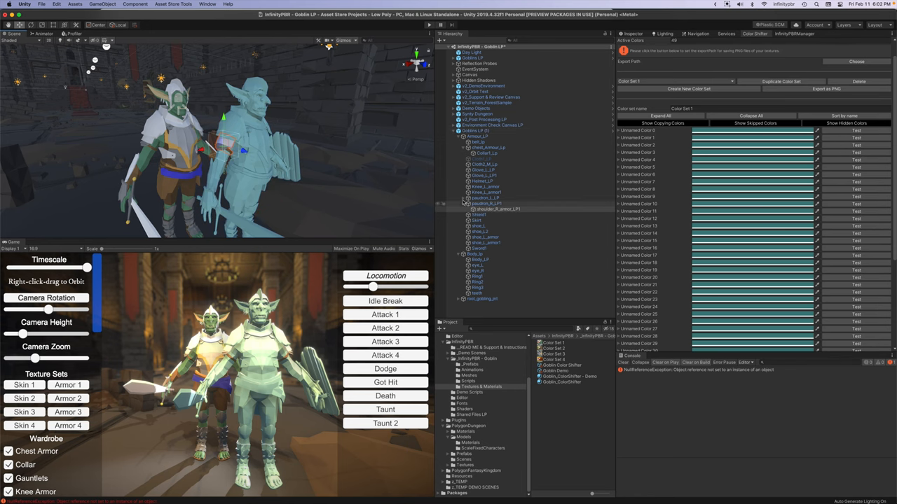
click(471, 132)
text(Armor Forearm)
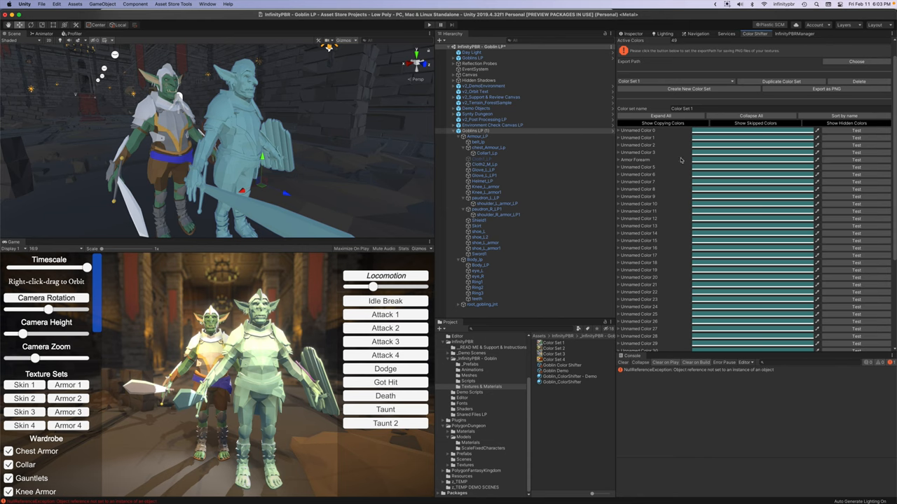
mouse_move(826, 126)
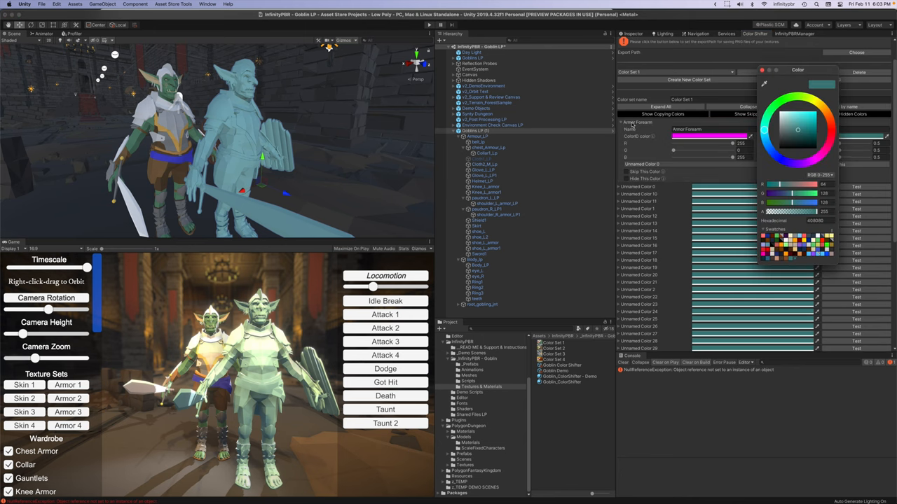
Step: Set the named armor colour to red, collapse the entry and bring up a Hierarchy object's options
drag(797, 130, 831, 133)
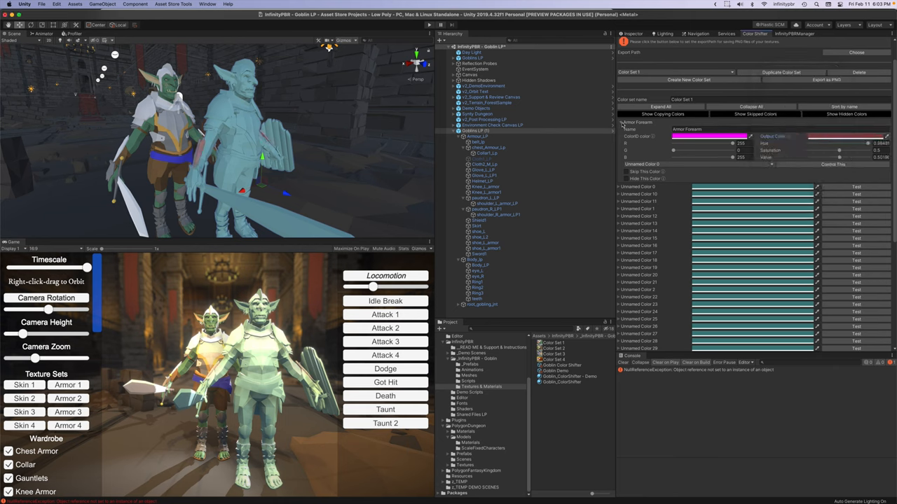
click(709, 136)
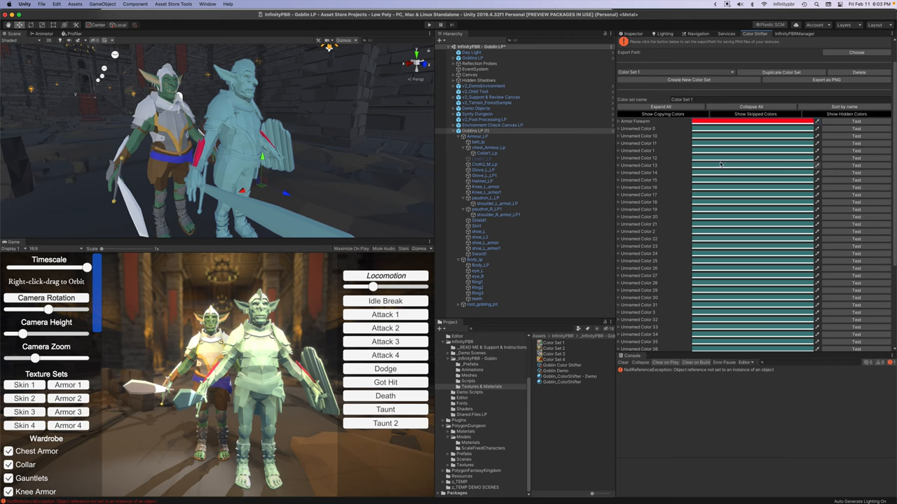
scroll(down, 3)
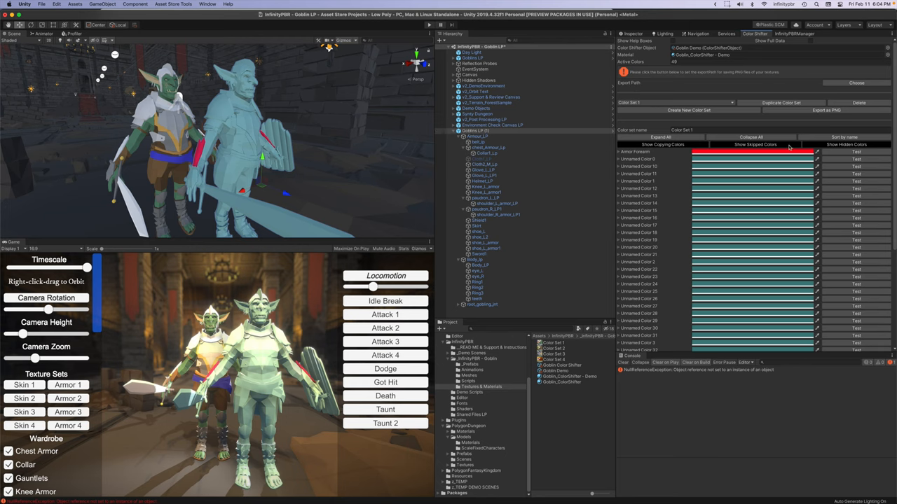
right_click(476, 131)
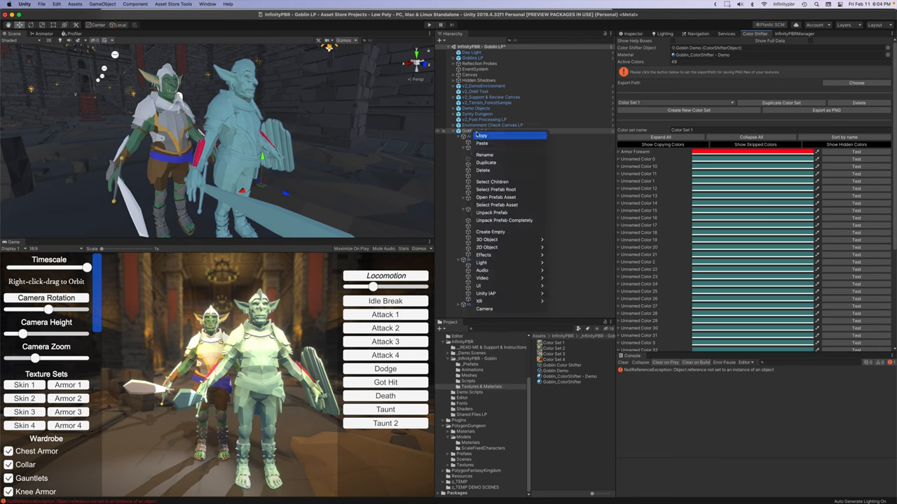